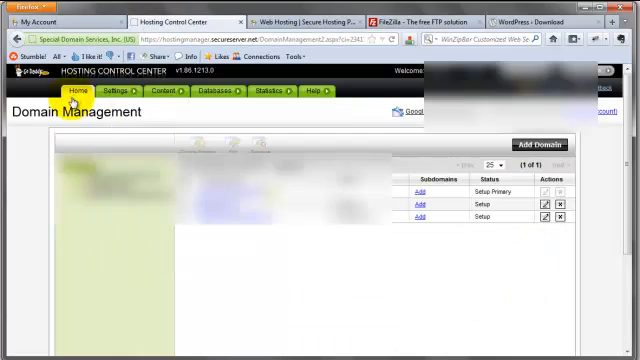
Return to the Hosting Control Center home dashboard
left_click(70, 98)
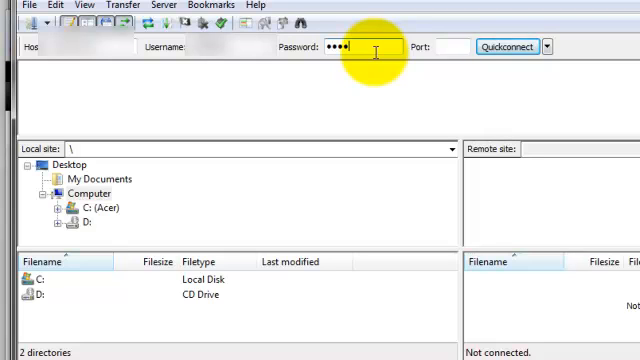
Enter the FTP password and quick-connect to the hosting server
type("••••••")
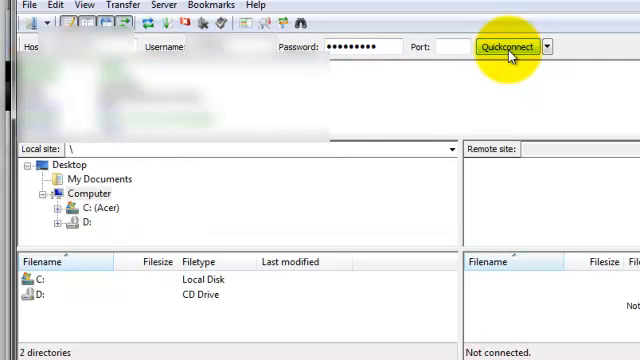
left_click(507, 47)
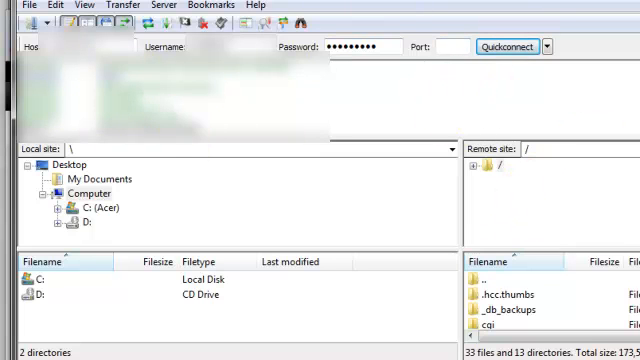
Scroll the remote file list and open the redtables folder
left_click(490, 283)
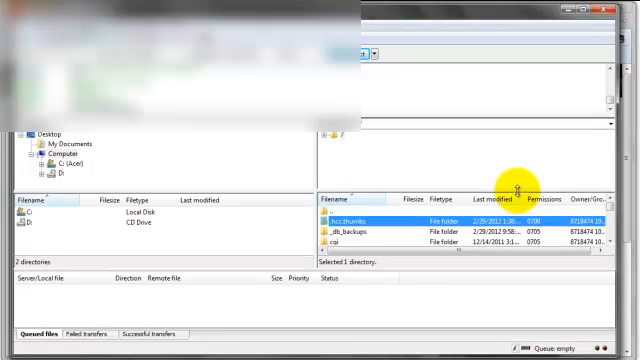
scroll("down", 3)
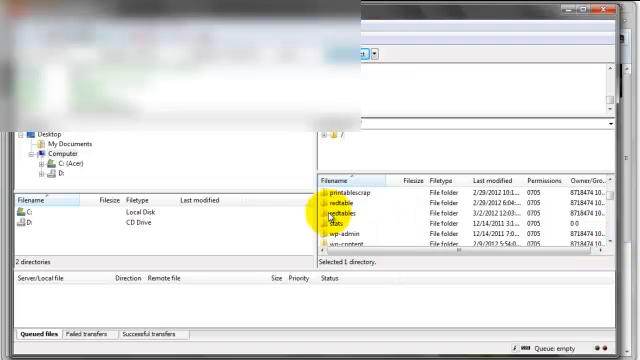
left_click(345, 215)
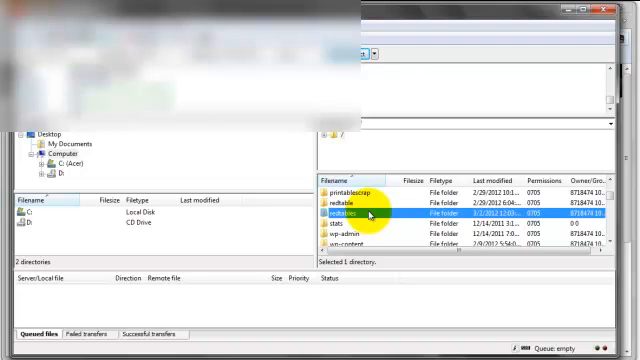
double_click(360, 214)
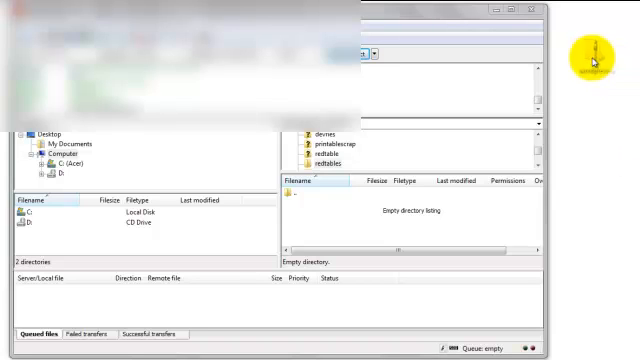
mouse_move(597, 40)
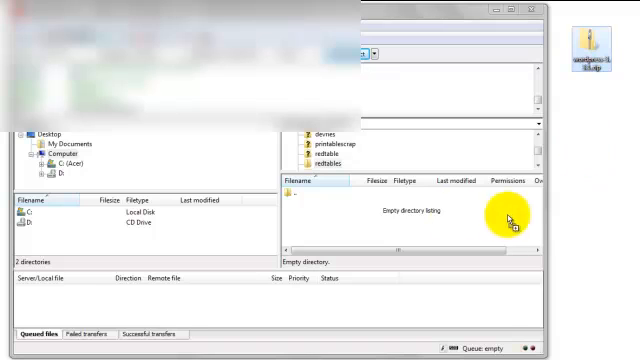
mouse_move(340, 215)
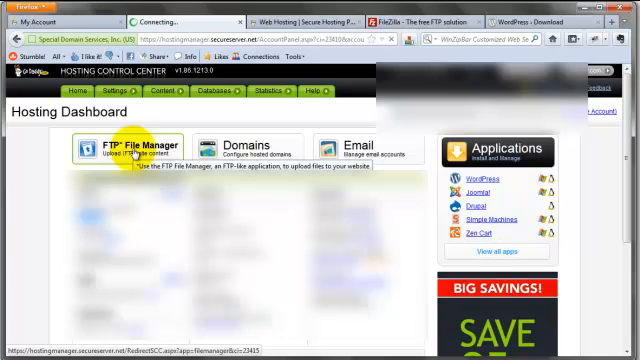
Launch the FTP File Manager from the Hosting Dashboard
left_click(130, 147)
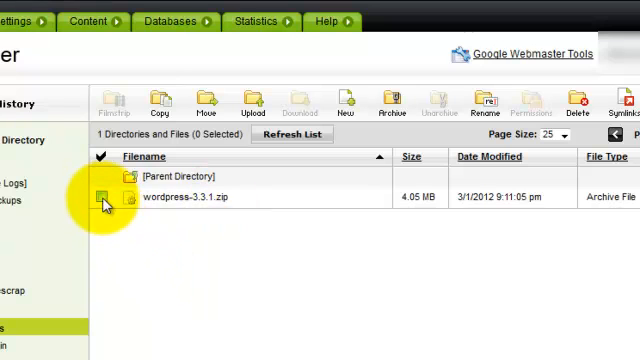
Unarchive wordpress-3.3.1.zip into /redtables/
left_click(105, 199)
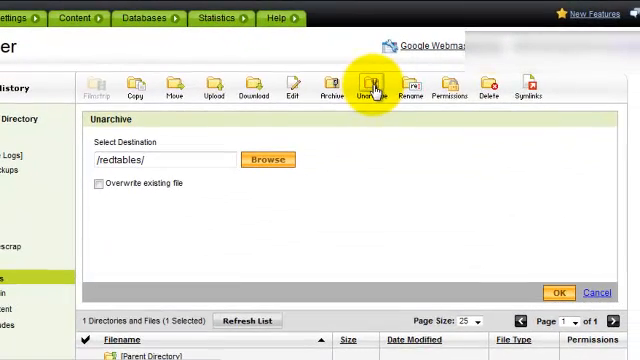
mouse_move(198, 166)
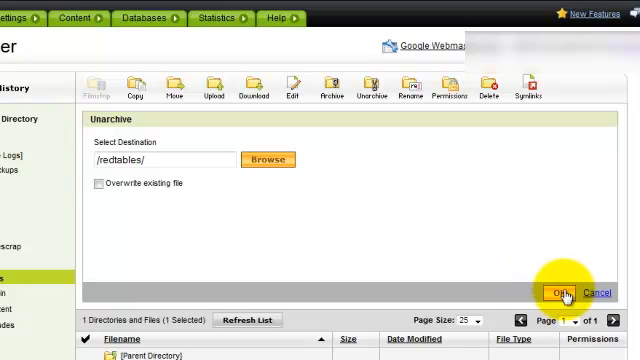
left_click(562, 292)
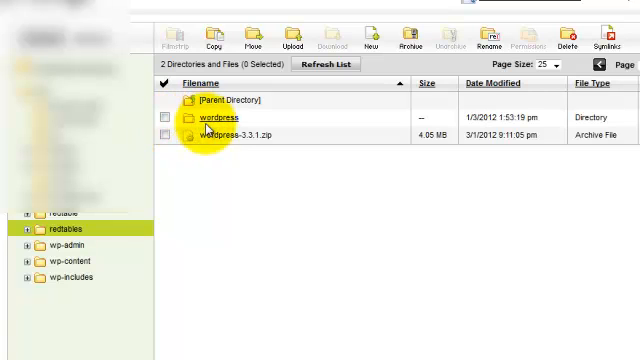
mouse_move(215, 135)
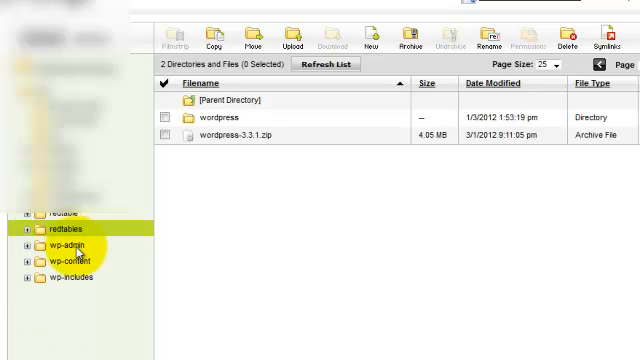
Open the extracted wordpress folder from the directory tree
left_click(18, 230)
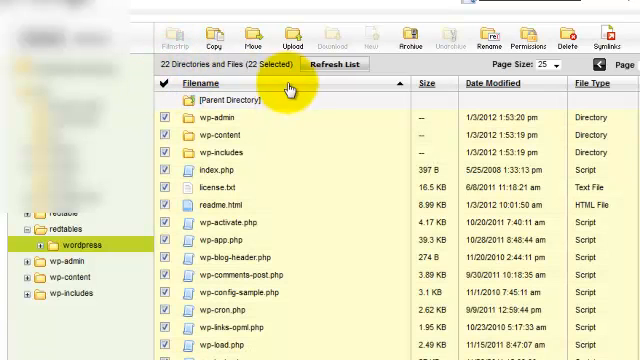
Move the selected WordPress files into /redtables/
left_click(255, 35)
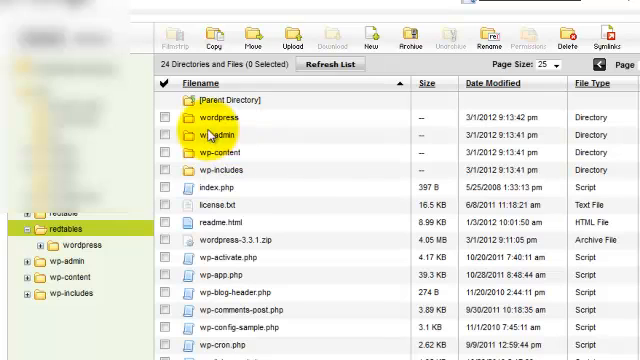
mouse_move(200, 118)
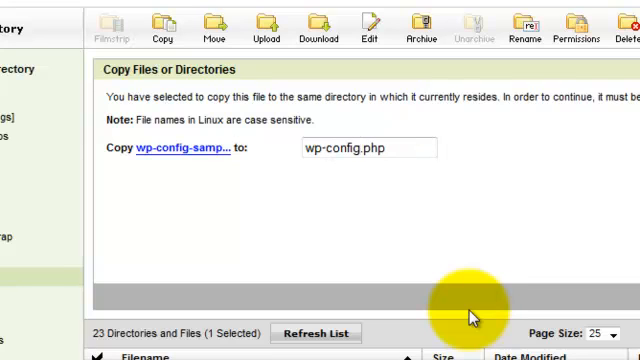
Copy wp-config-sample.php to a new file named wp-config.php
left_click(366, 148)
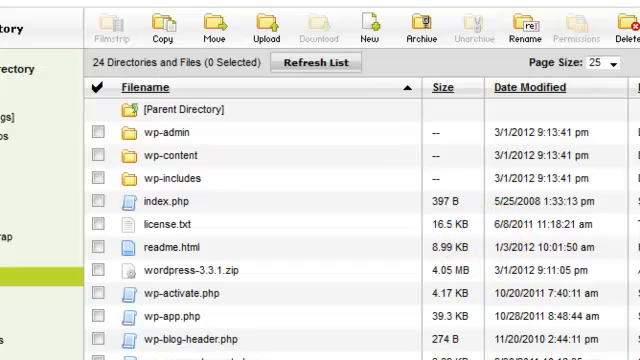
scroll("down", 3)
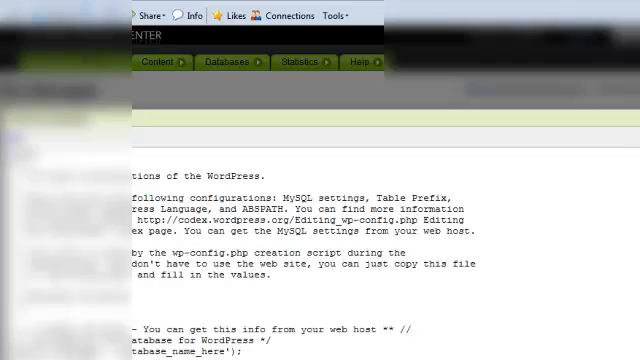
scroll("down", 3)
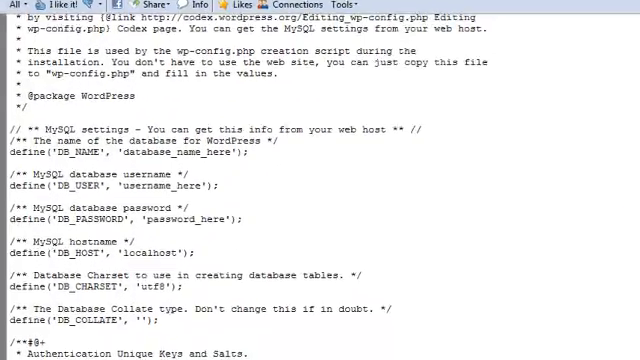
scroll("down", 3)
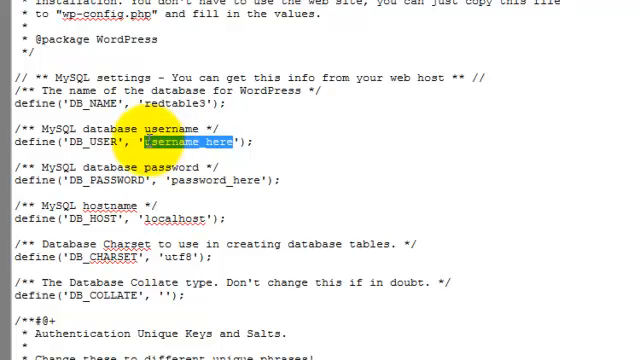
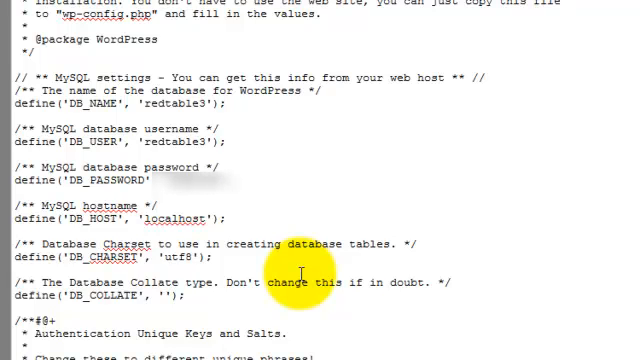
mouse_move(427, 230)
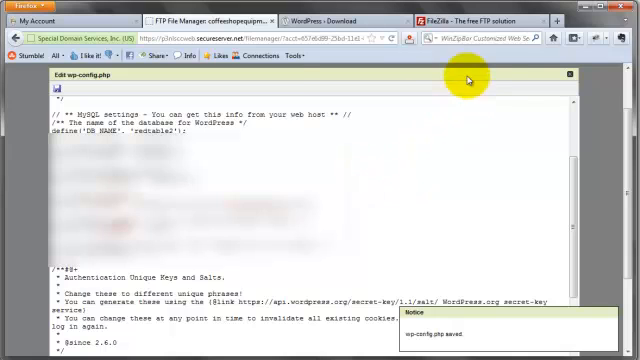
In a new Firefox tab, load the site's /wp-admin/install.php address
left_click(399, 37)
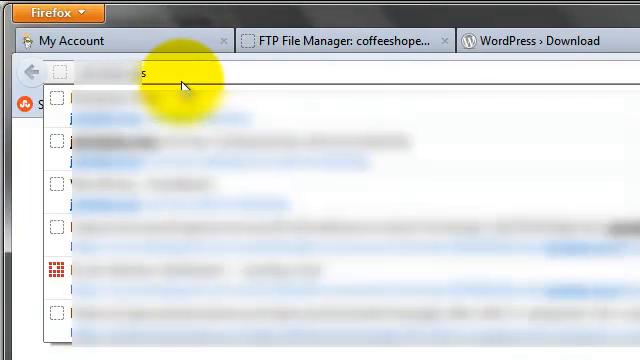
type(".com/")
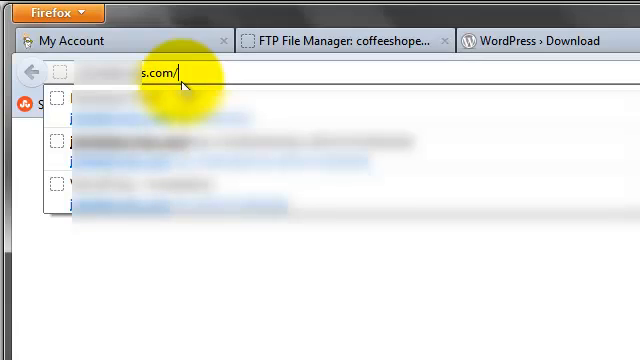
type("wp-admin/")
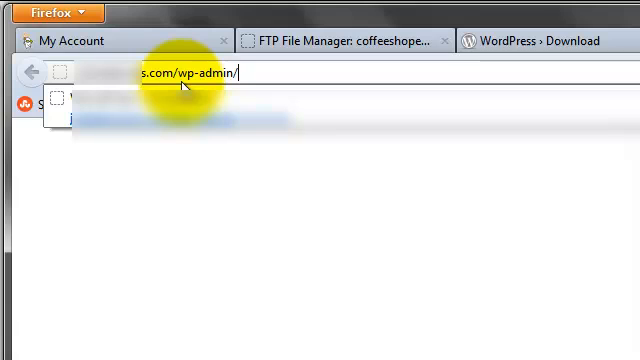
type("install.")
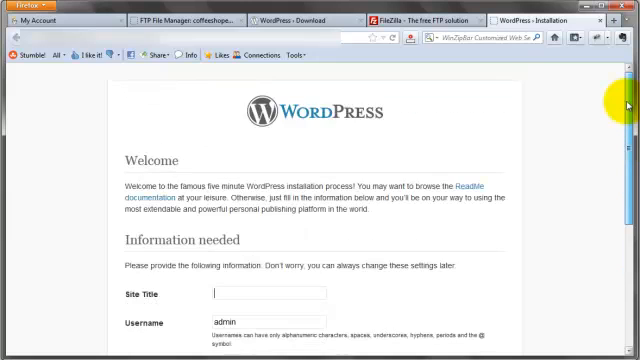
scroll("down", 3)
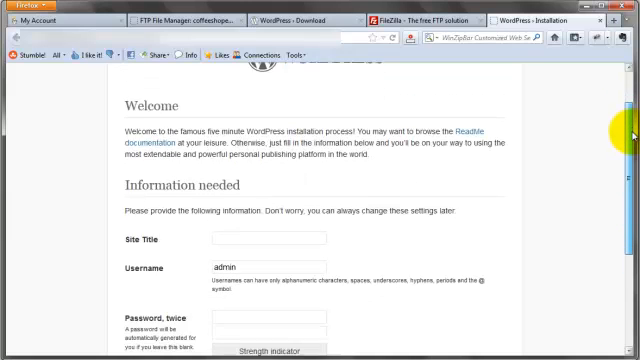
scroll("down", 3)
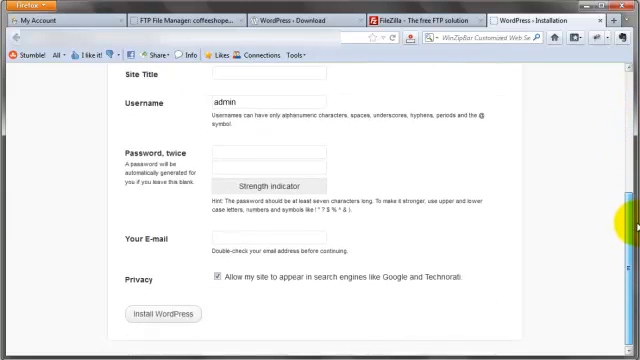
scroll("up", 3)
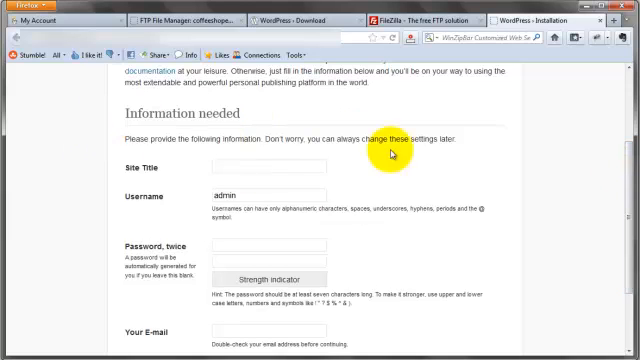
mouse_move(628, 242)
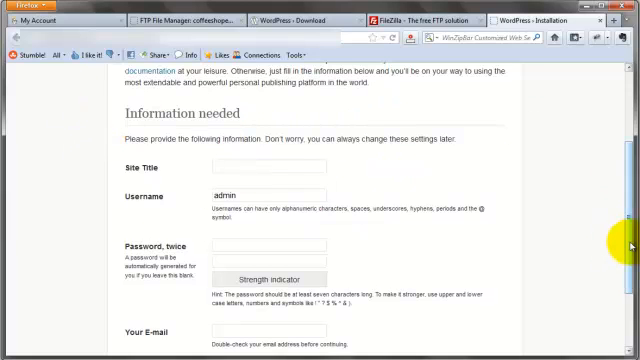
scroll("up", 3)
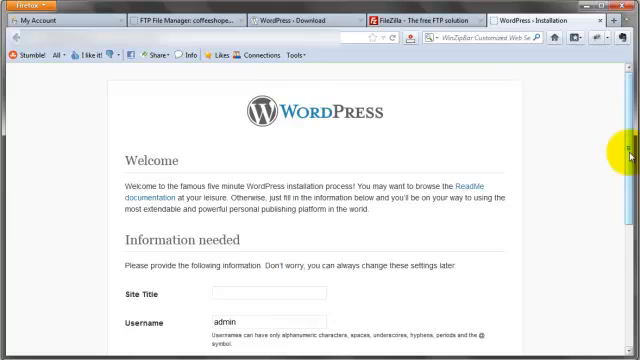